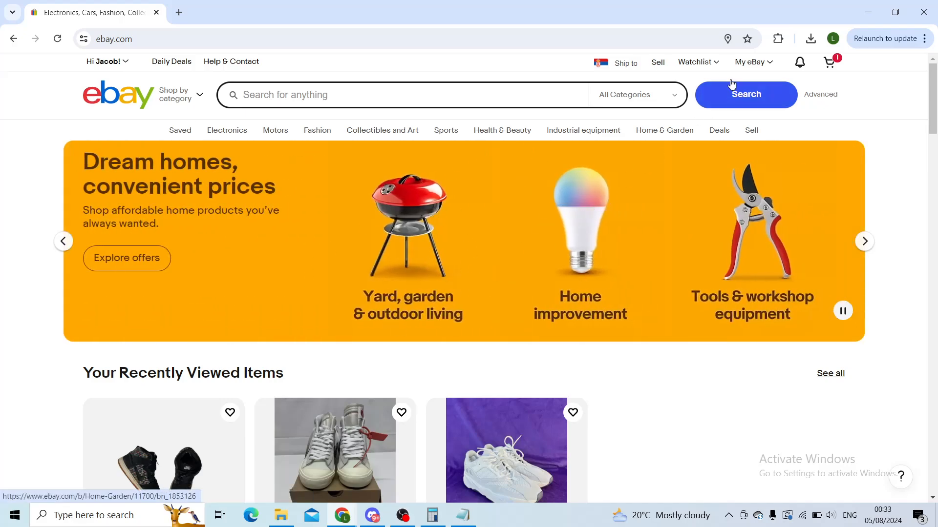
Step: Go to the My eBay Summary page from the My eBay menu
click(750, 62)
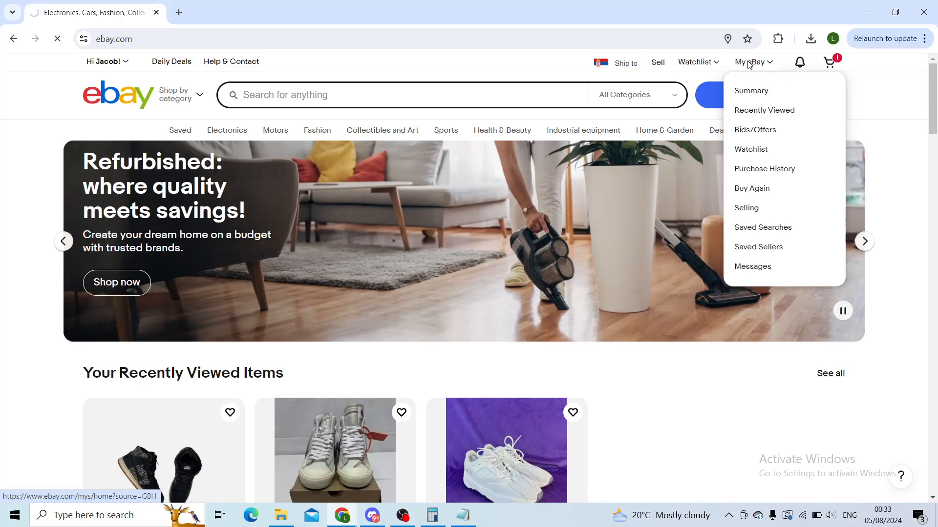
click(750, 90)
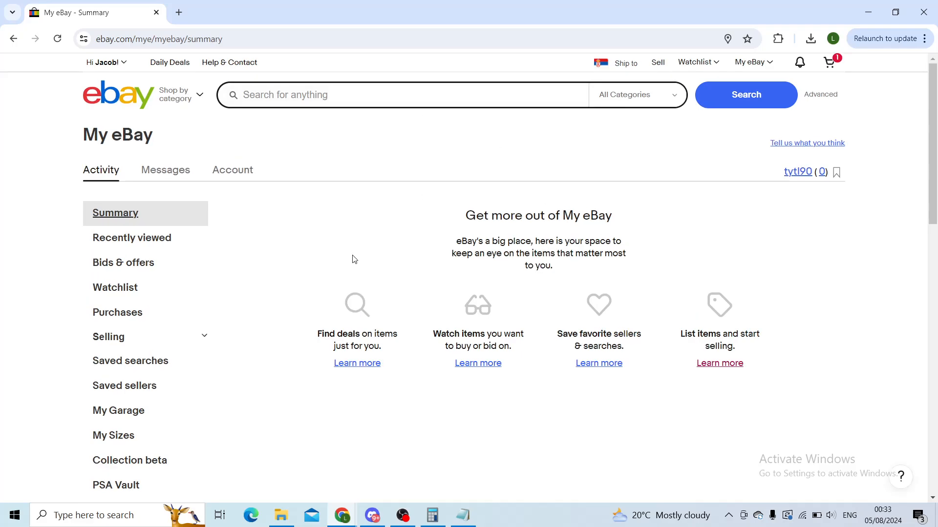
mouse_move(112, 176)
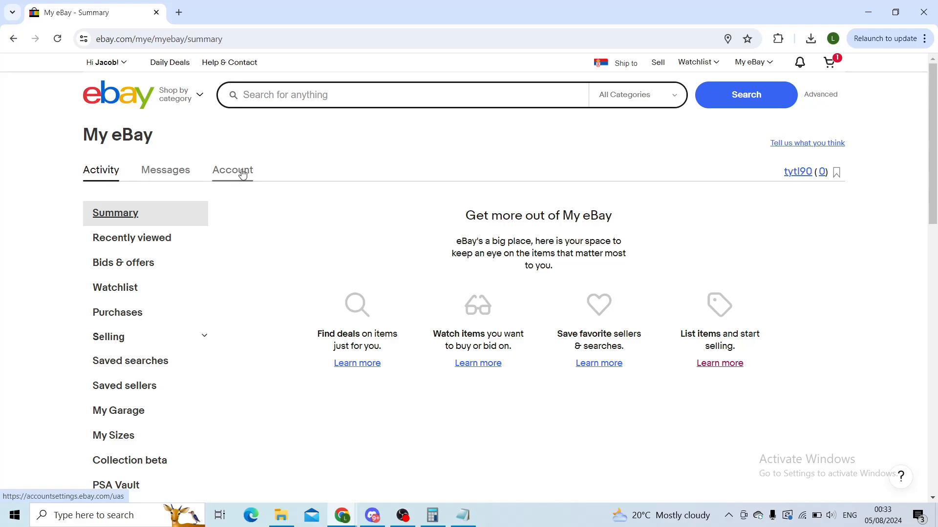
Step: Open the Account tab and bring up the Personal information link's options
click(232, 170)
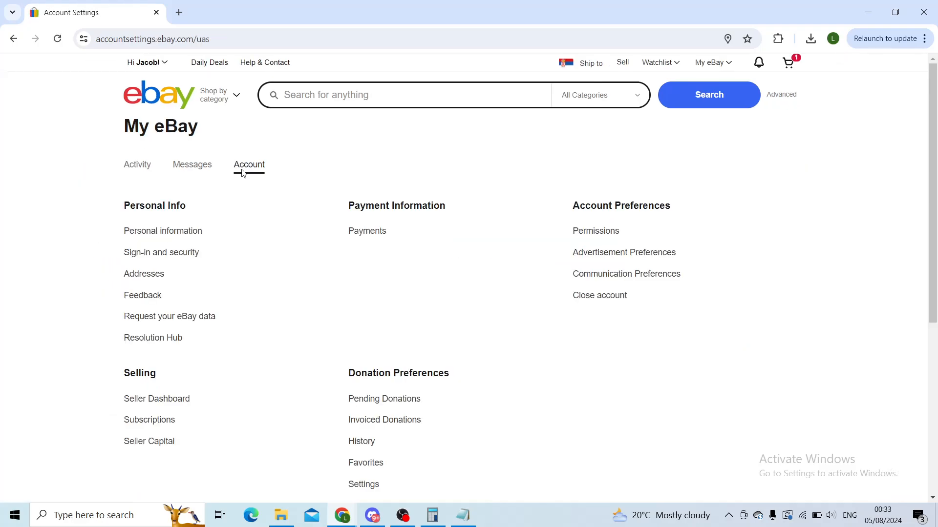
mouse_move(143, 287)
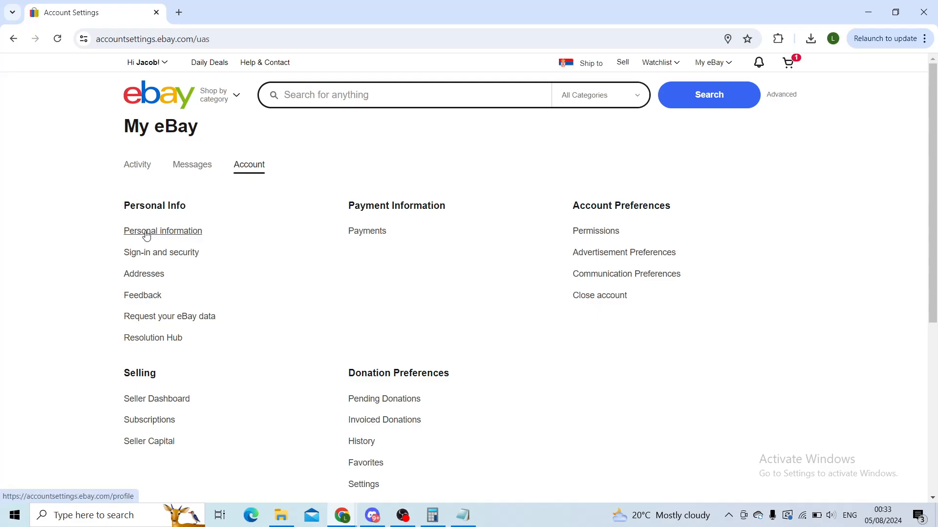
right_click(147, 233)
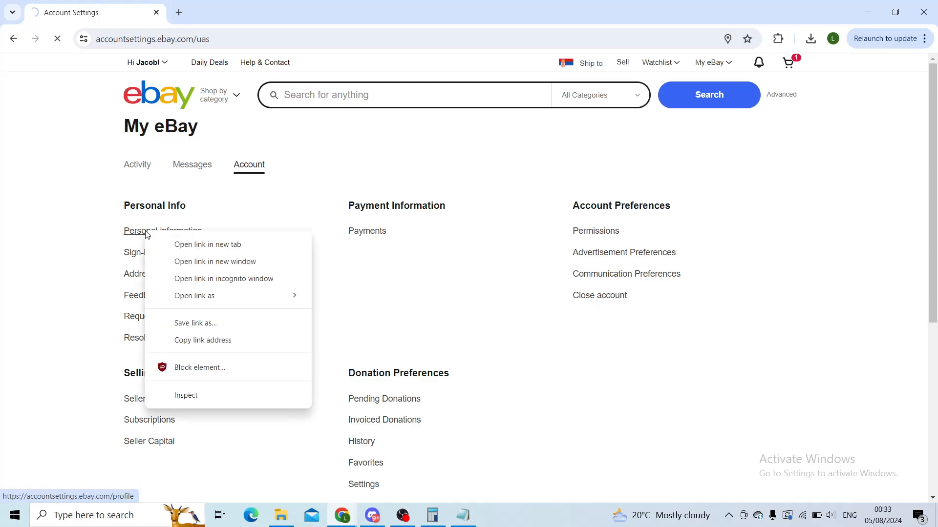
Step: Open Personal information and scroll to the Contact info email and phone entries
click(147, 231)
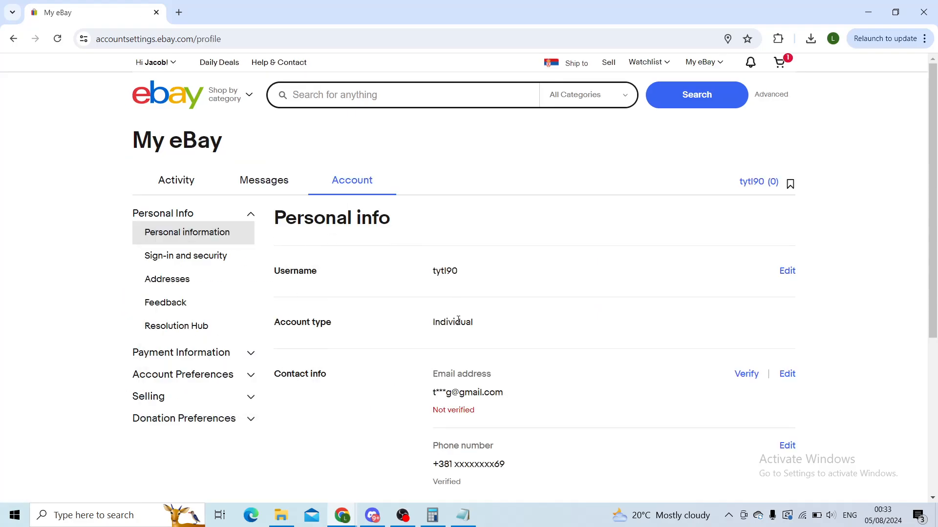
scroll(down, 3)
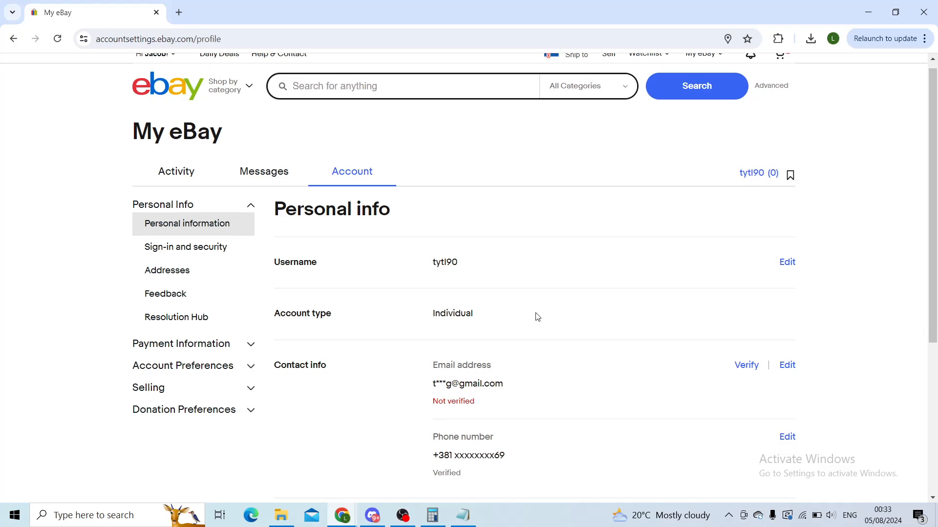
scroll(down, 3)
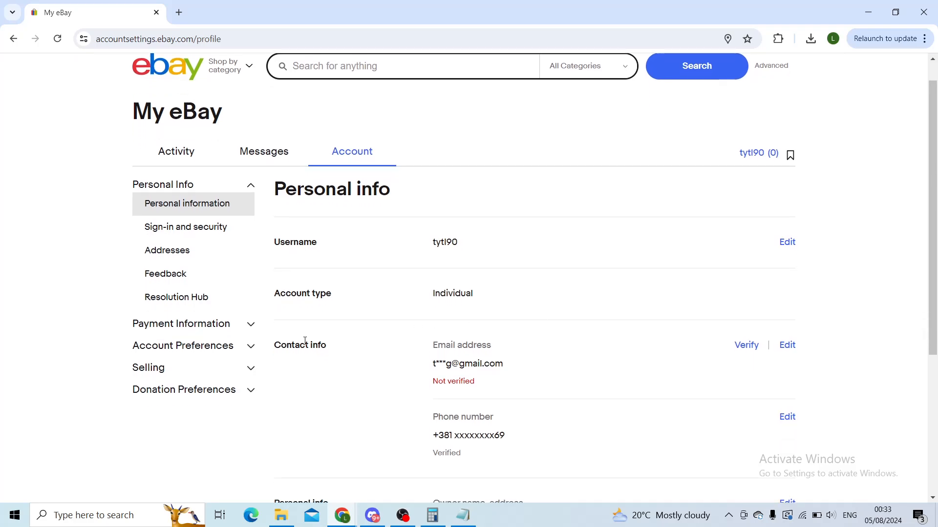
double_click(443, 345)
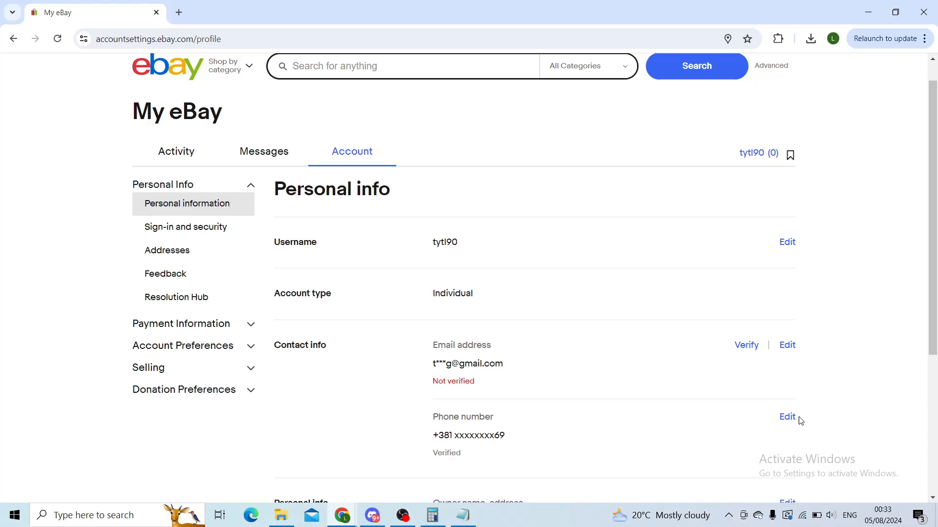
mouse_move(787, 420)
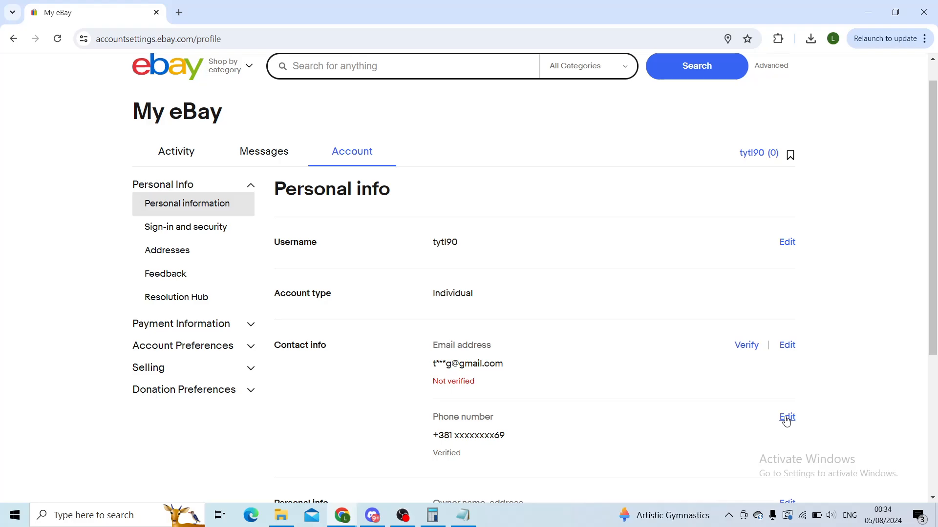
mouse_move(126, 201)
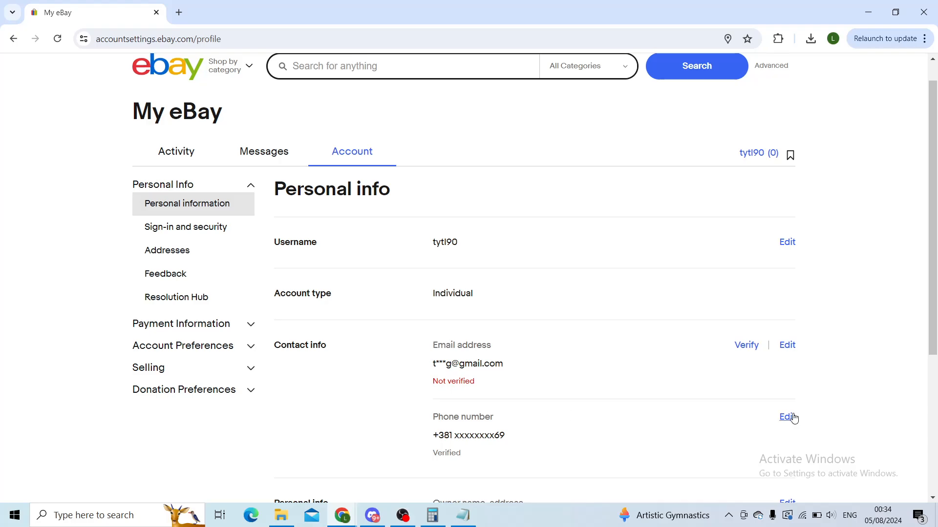
mouse_move(656, 400)
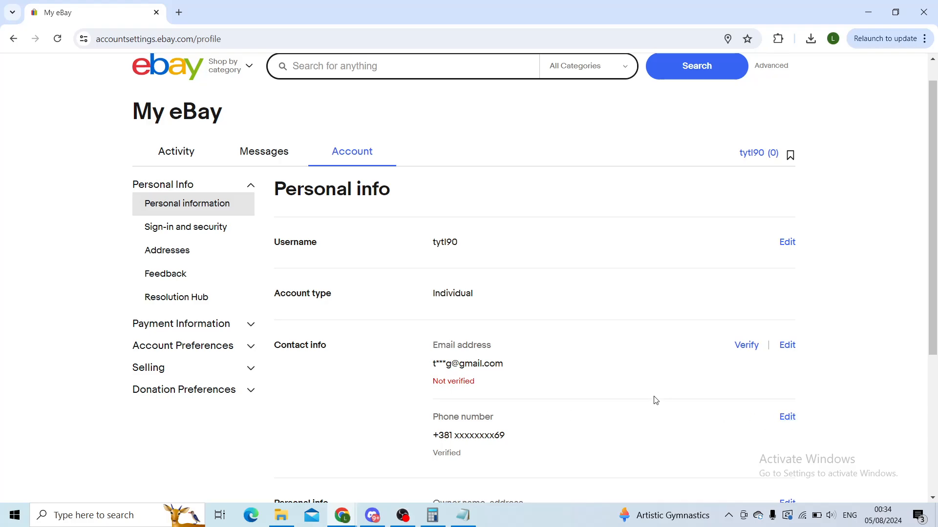